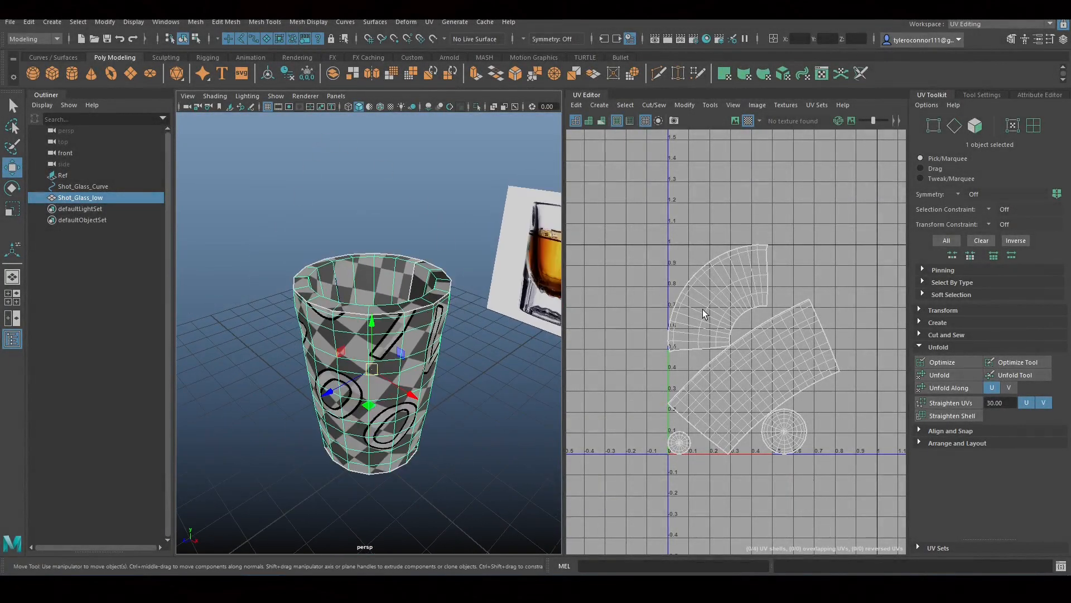
Step: Switch the UV Editor selection mode to whole UV shells via the marking menu
{"action": "right_click", "coordinate": [704, 295]}
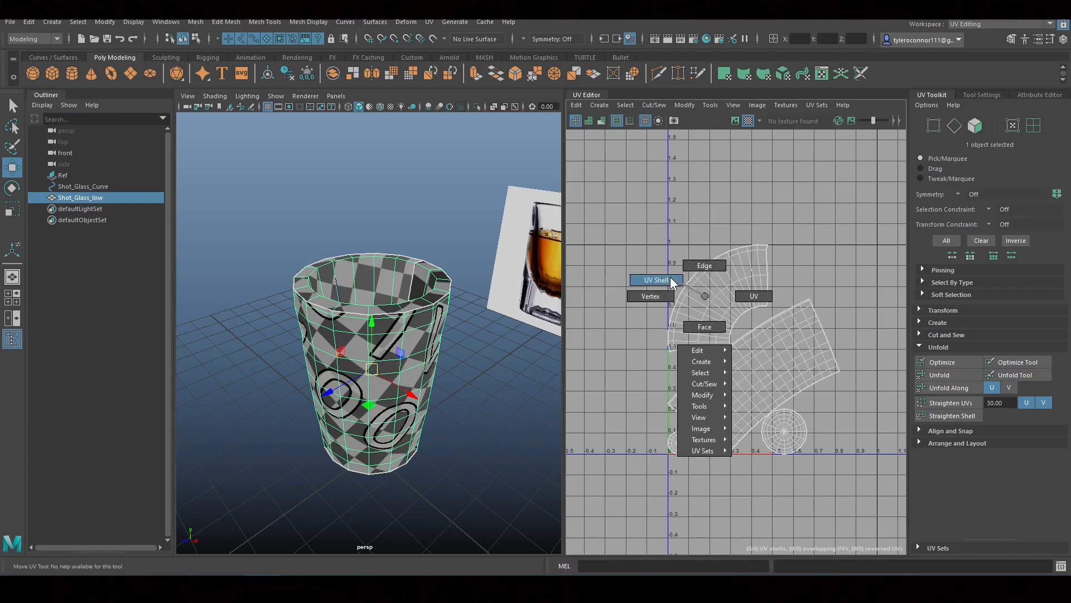
{"action": "left_click", "coordinate": [654, 279]}
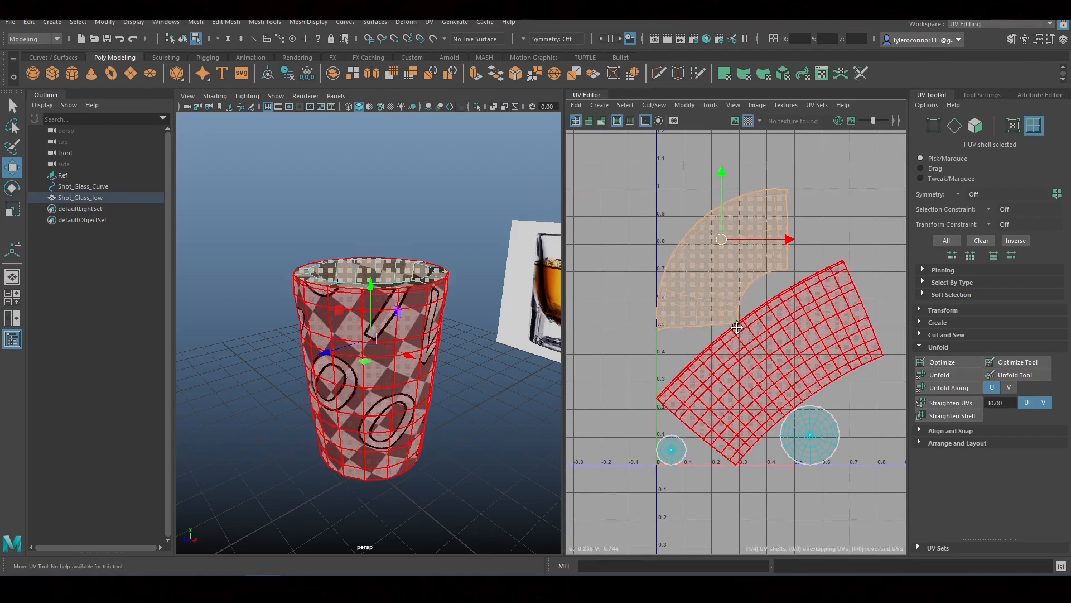
{"action": "right_click", "coordinate": [736, 327]}
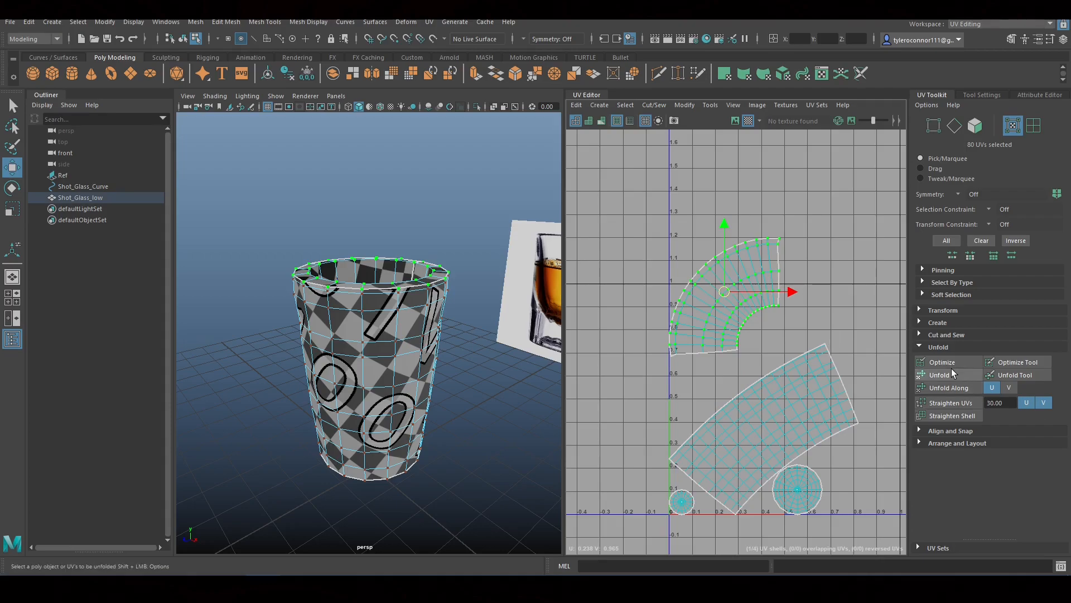
{"action": "right_click", "coordinate": [724, 291]}
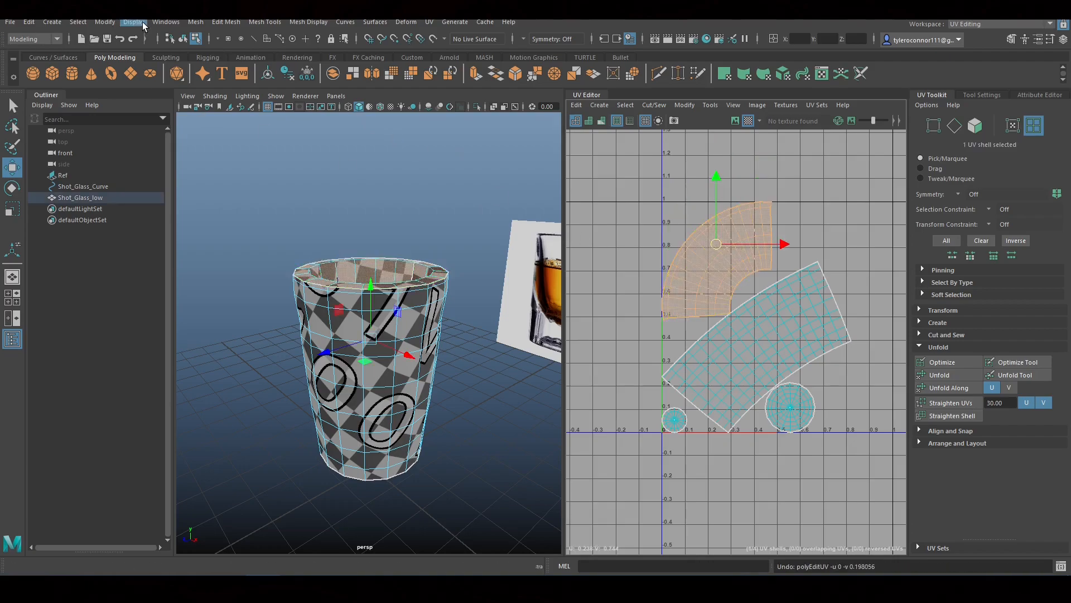
Step: Load the Unfold3D.mll plug-in in the Plug-in Manager and close it
{"action": "left_click", "coordinate": [166, 22]}
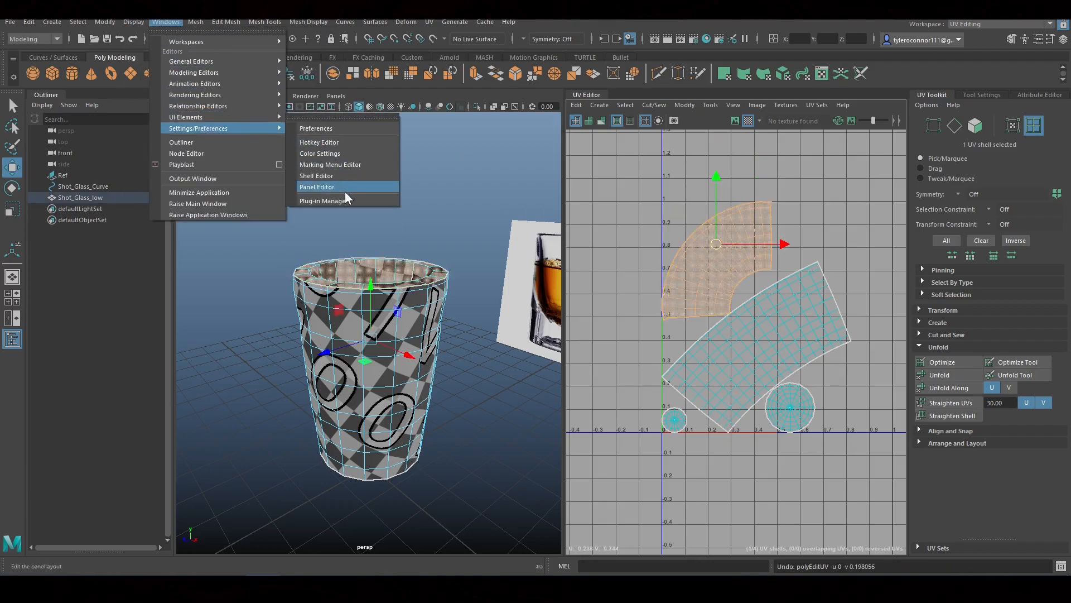
{"action": "left_click", "coordinate": [324, 199]}
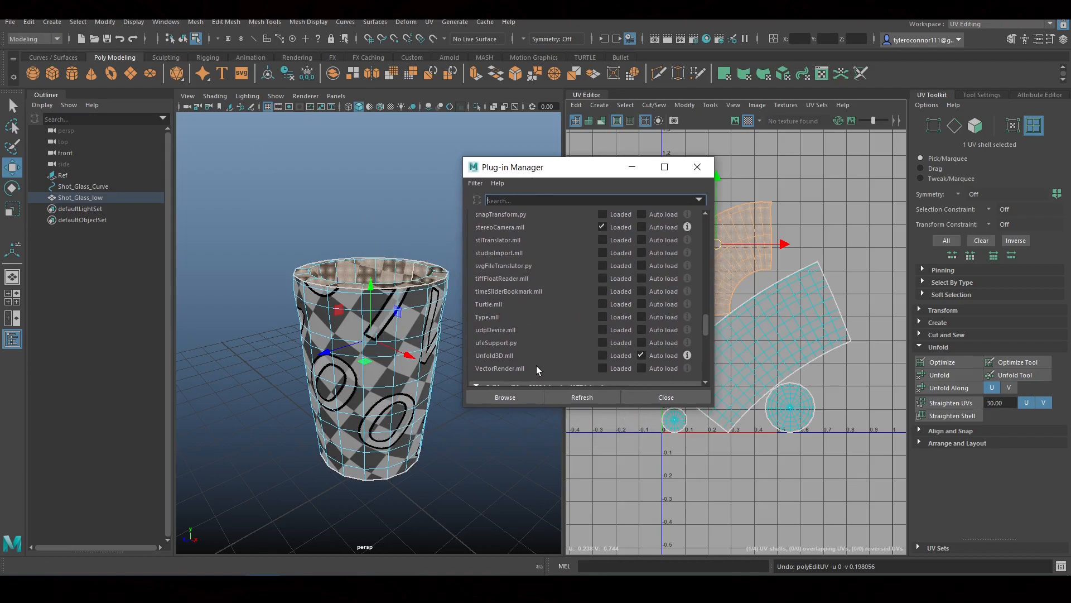
{"action": "mouse_move", "coordinate": [580, 362]}
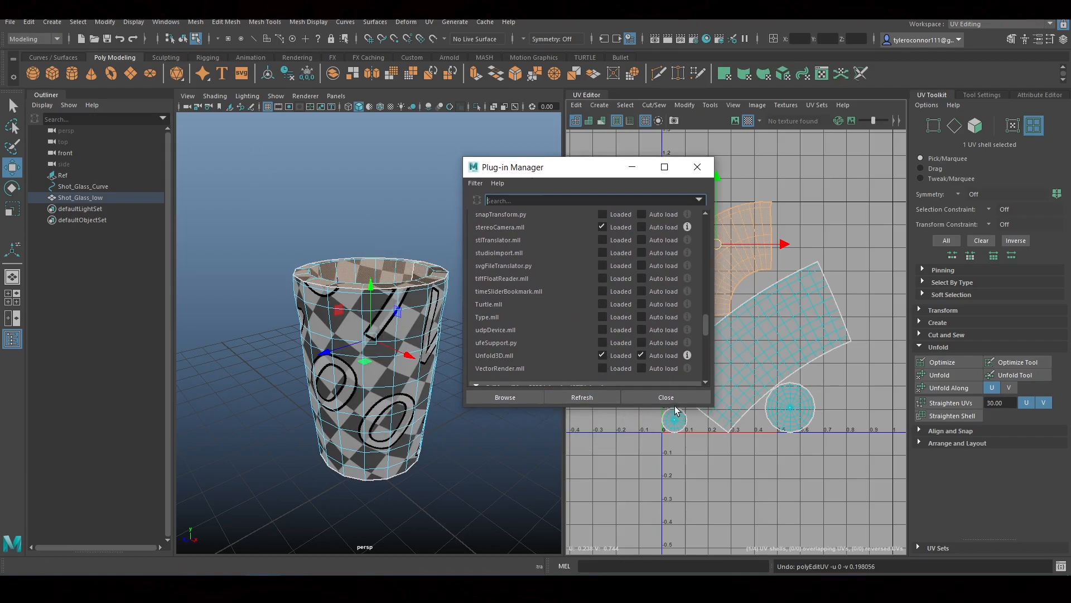
{"action": "left_click", "coordinate": [666, 398]}
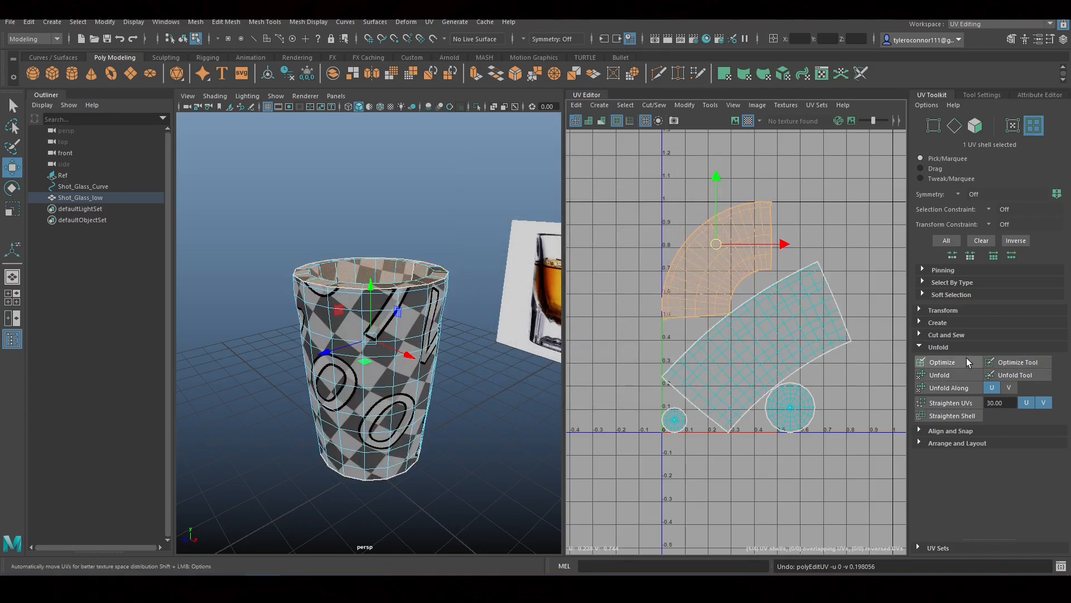
{"action": "left_click", "coordinate": [990, 362]}
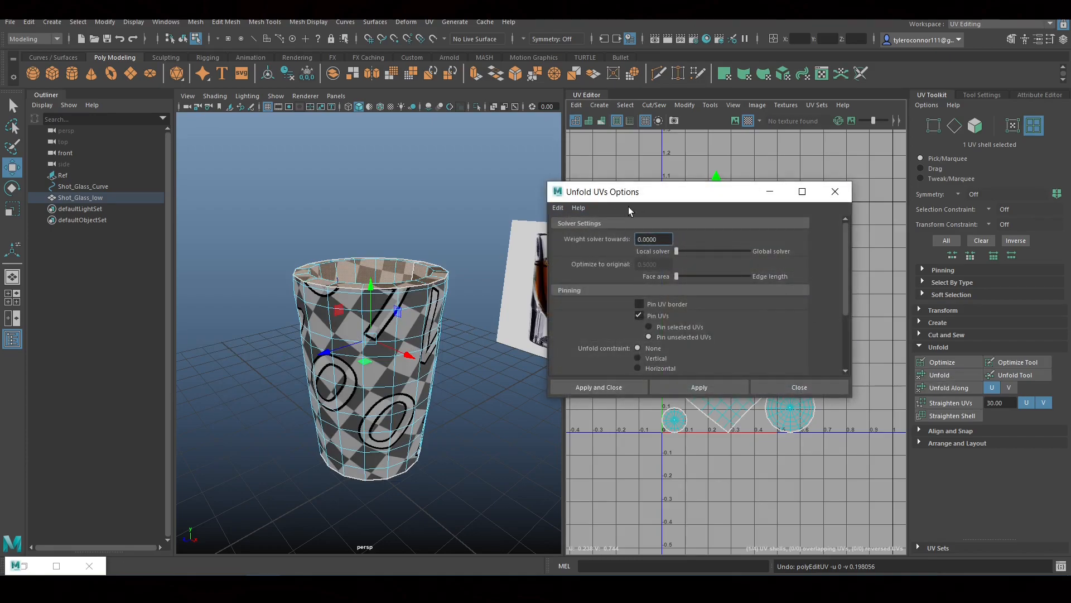
{"action": "mouse_move", "coordinate": [653, 215]}
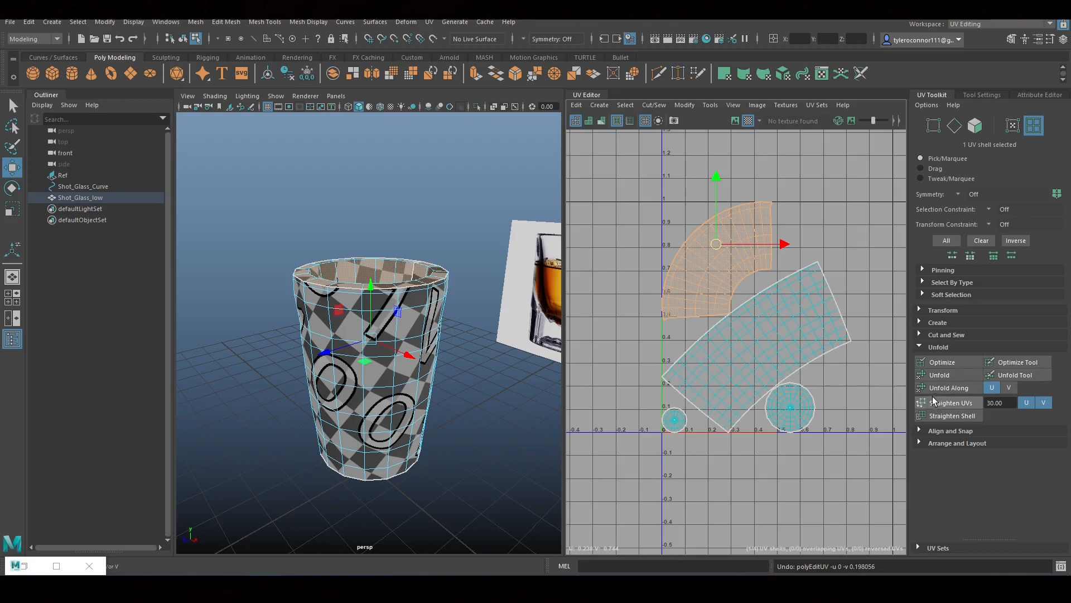
Step: Confirm Unfold3D.mll is loaded, then run Unfold on the selected rim UV shell
{"action": "left_click", "coordinate": [165, 22]}
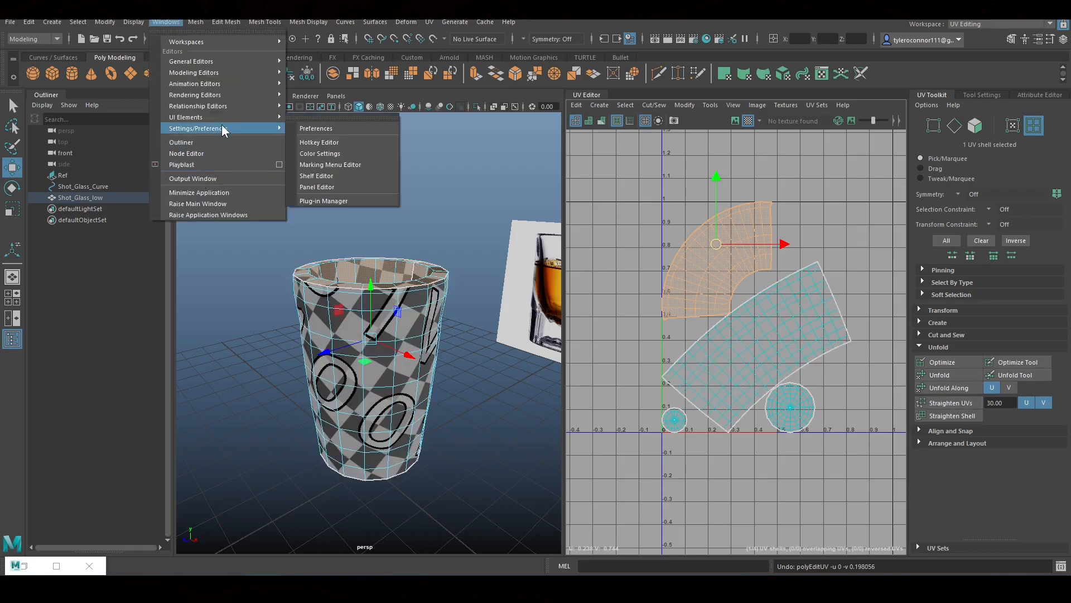
{"action": "left_click", "coordinate": [323, 200]}
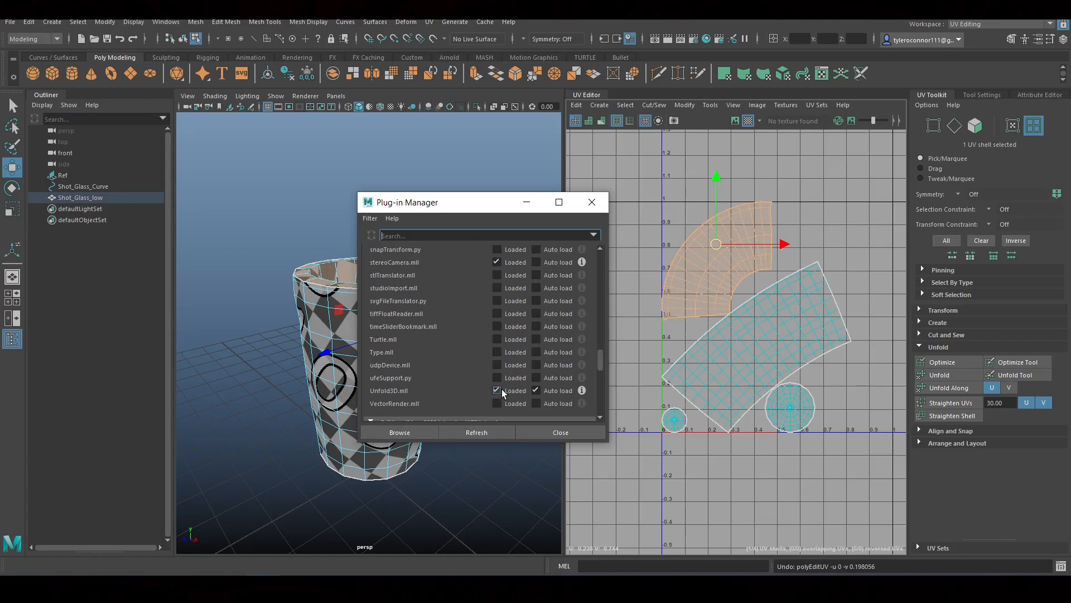
{"action": "left_click", "coordinate": [559, 432]}
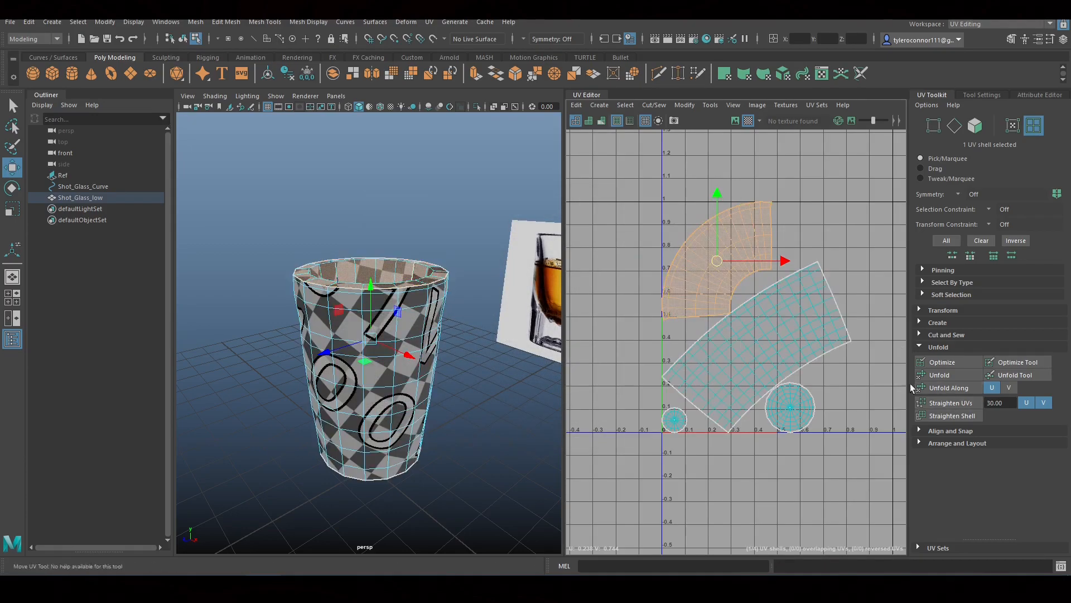
{"action": "left_click", "coordinate": [940, 375]}
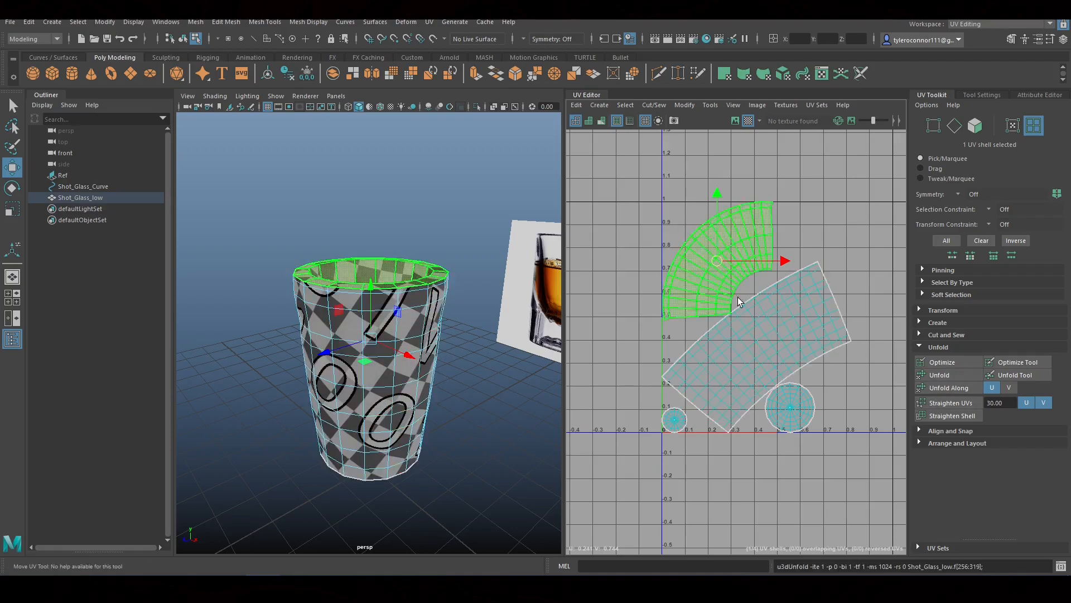